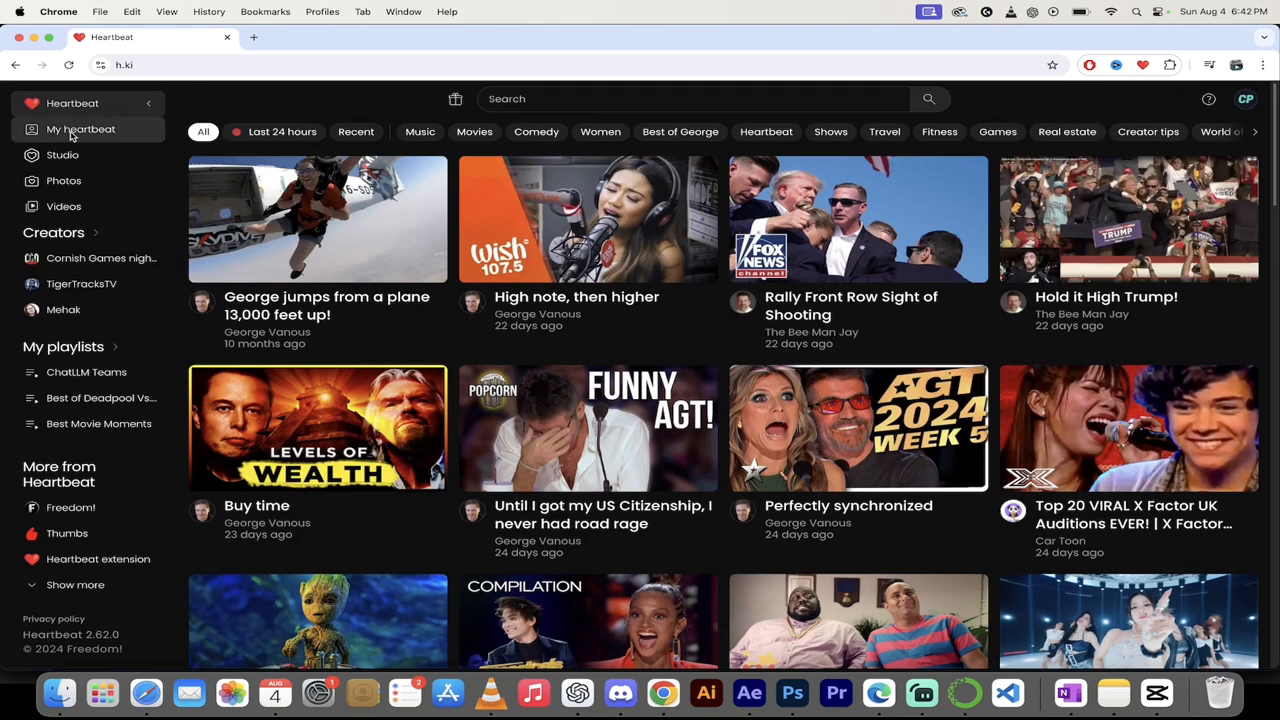
Open the creator's own profile page from 'My heartbeat' in the sidebar.
{"action": "left_click", "coordinate": [80, 128]}
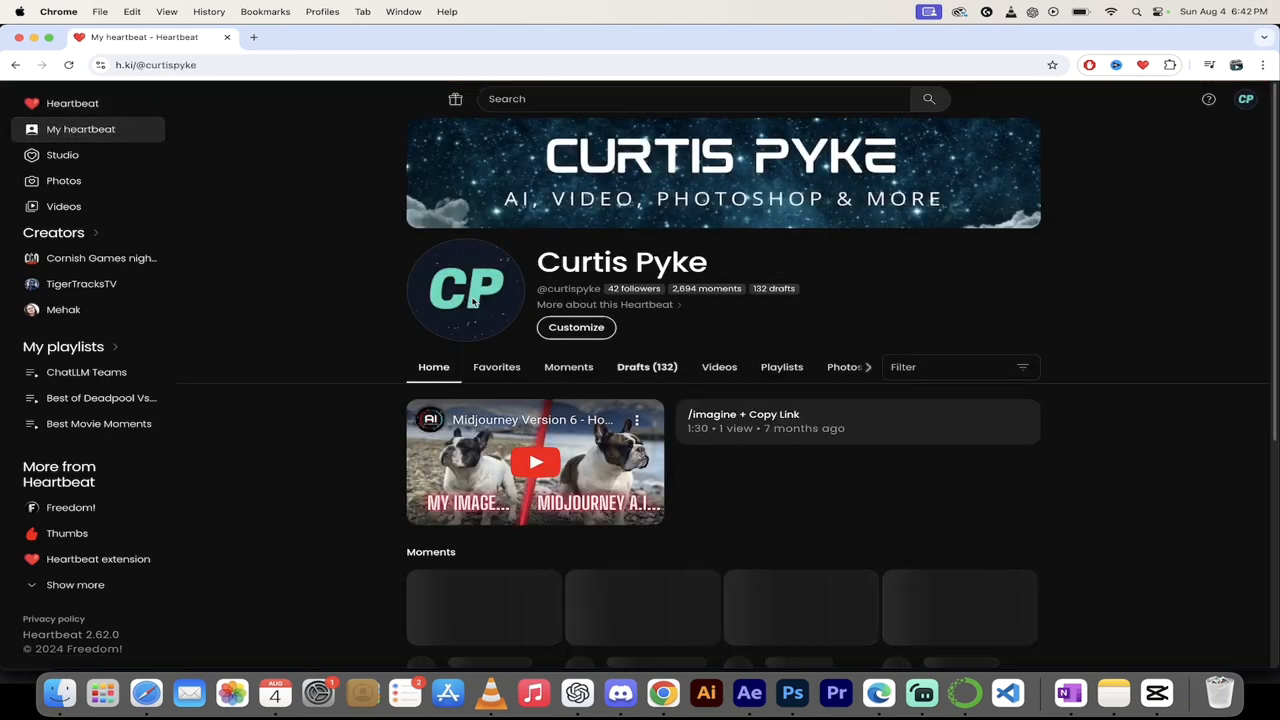
Show the Moments clips and browse down to the Kling AI tutorials and Introduction clip.
{"action": "left_click", "coordinate": [568, 368]}
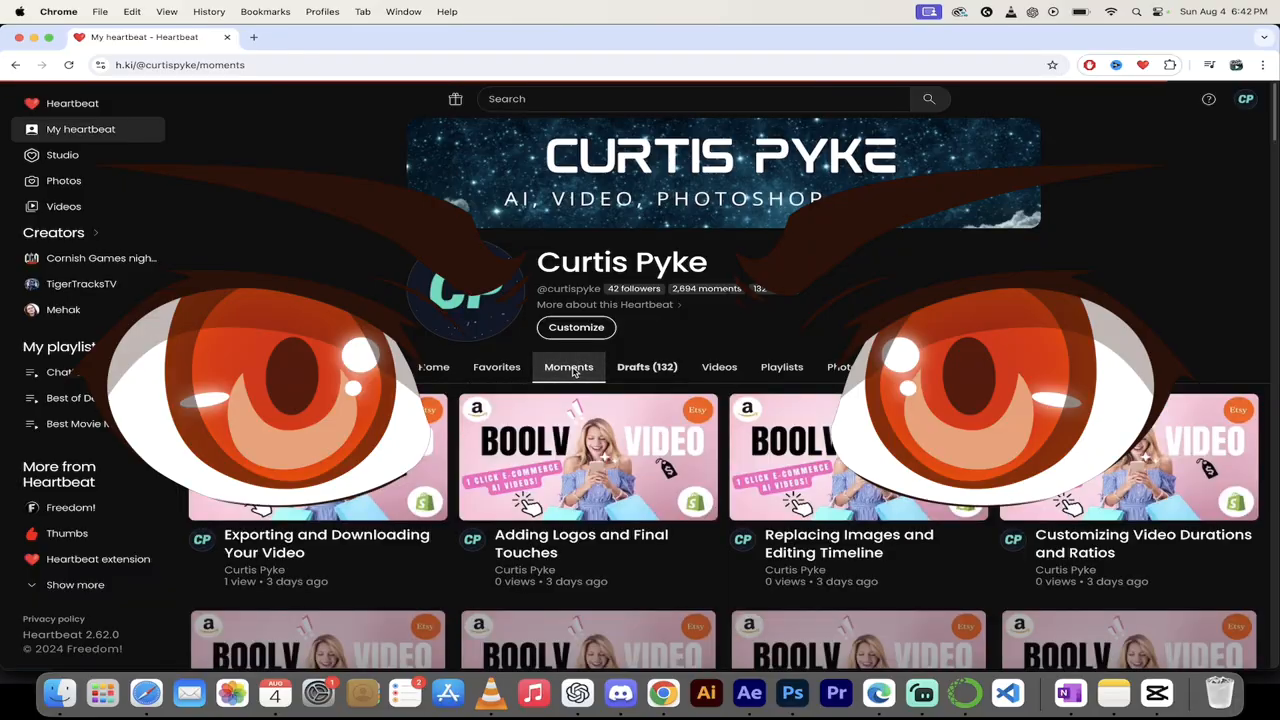
{"action": "scroll", "scroll_direction": "down", "scroll_amount": 3}
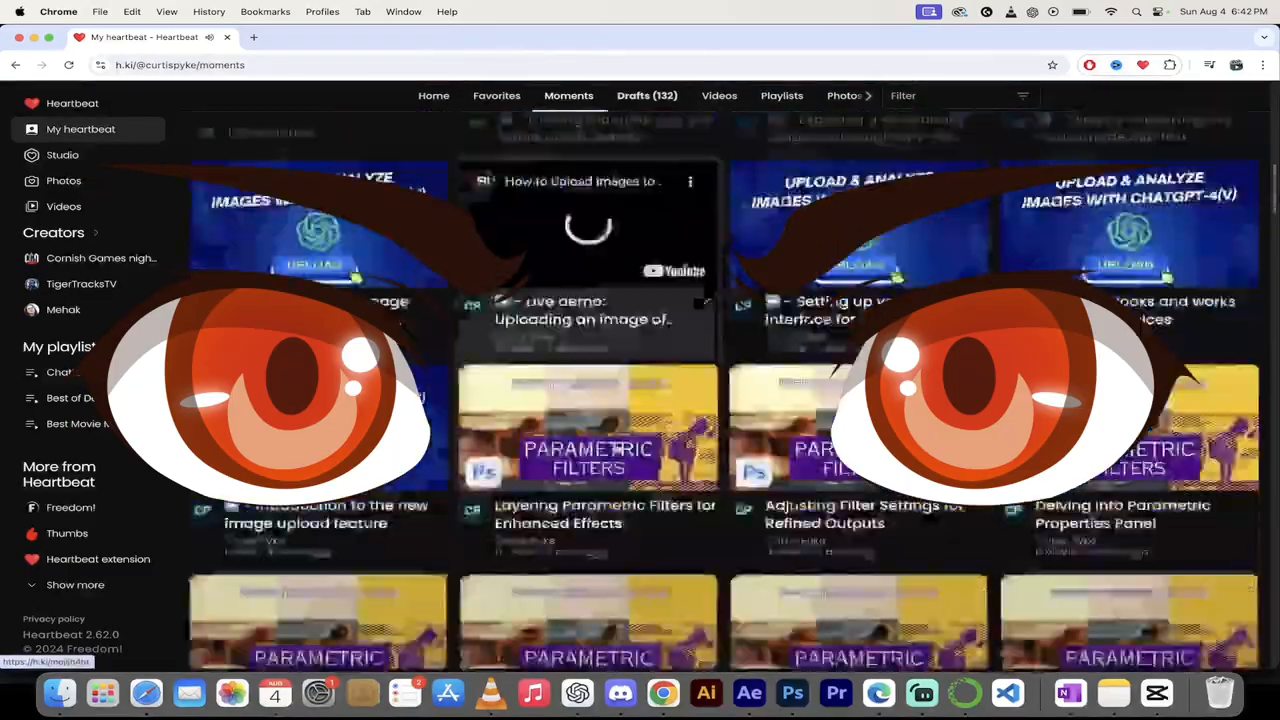
{"action": "scroll", "scroll_direction": "down", "scroll_amount": 3}
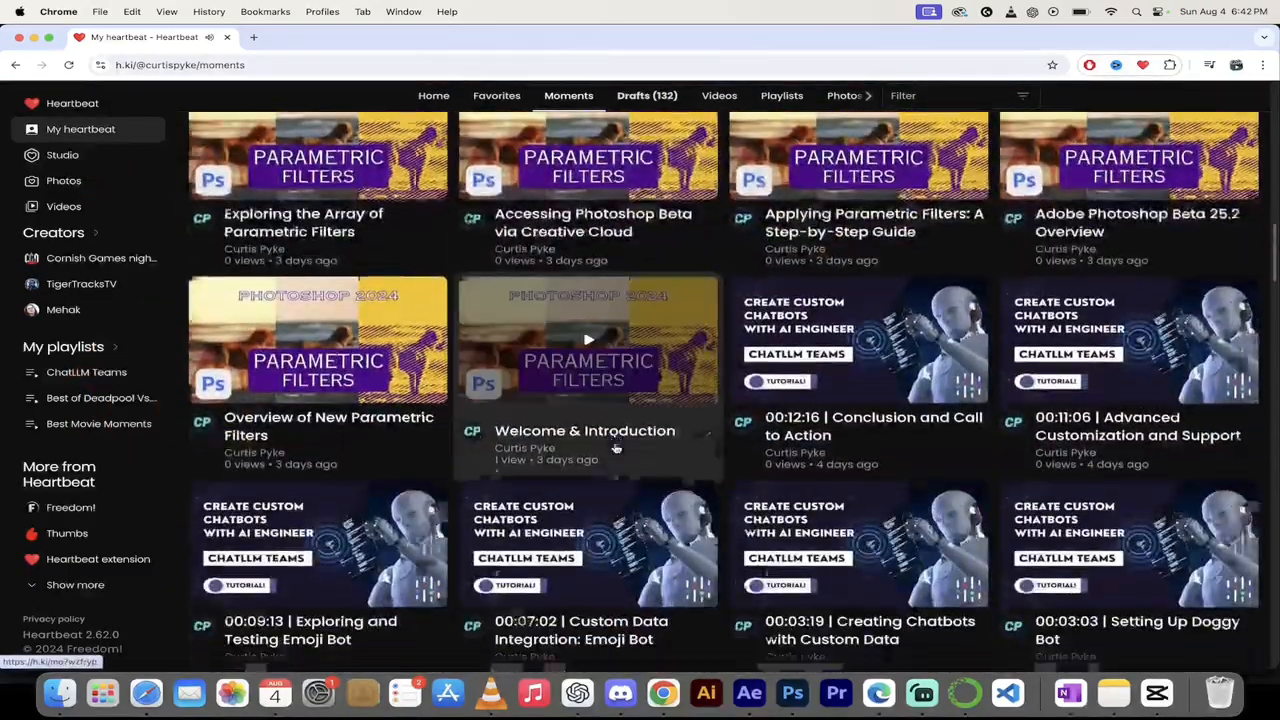
{"action": "scroll", "scroll_direction": "down", "scroll_amount": 3}
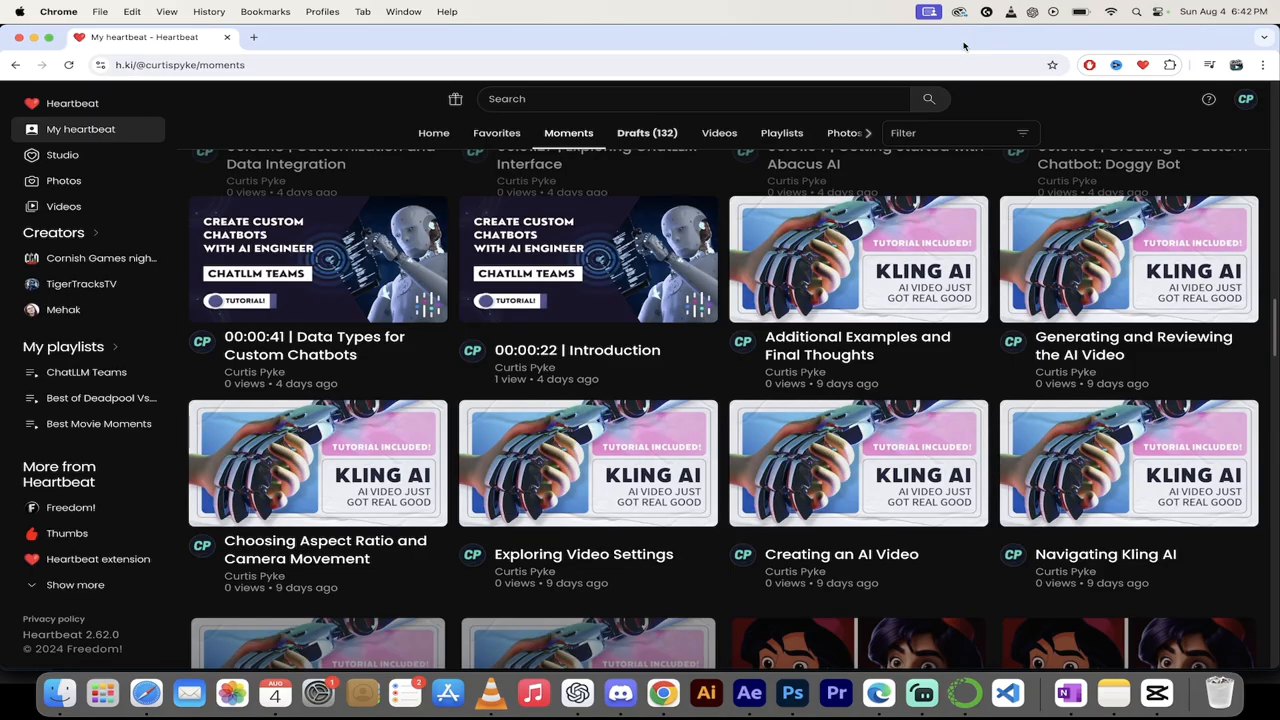
{"action": "mouse_move", "coordinate": [588, 258]}
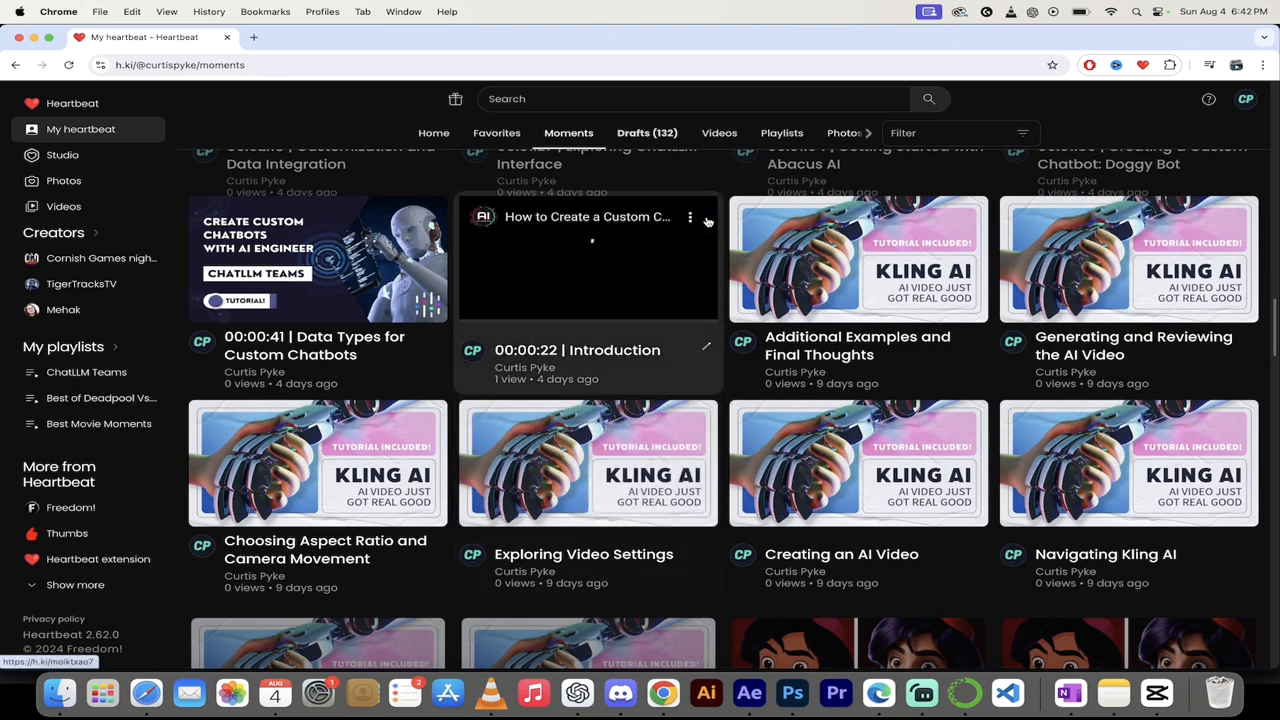